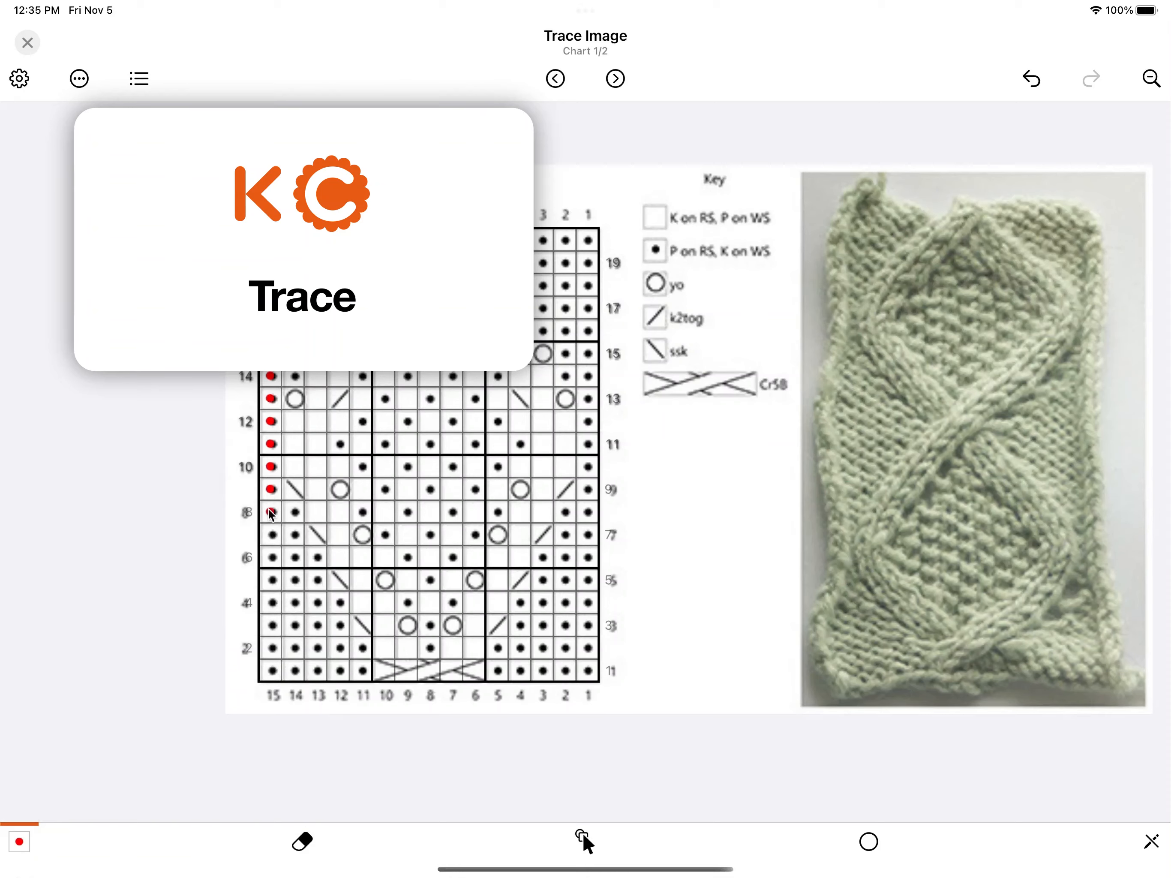
- Insert the knitting chart photo from the library onto the grid
drag(271, 514, 306, 631)
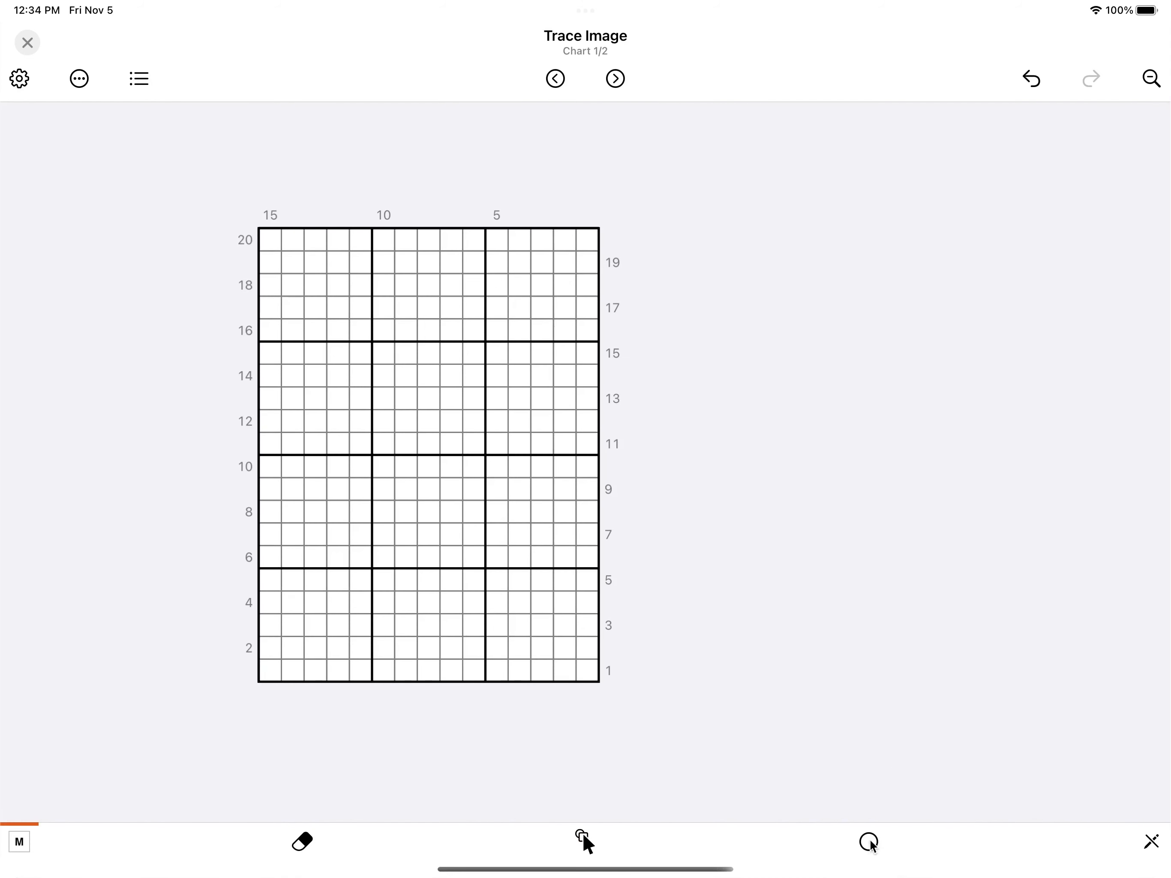
click(867, 841)
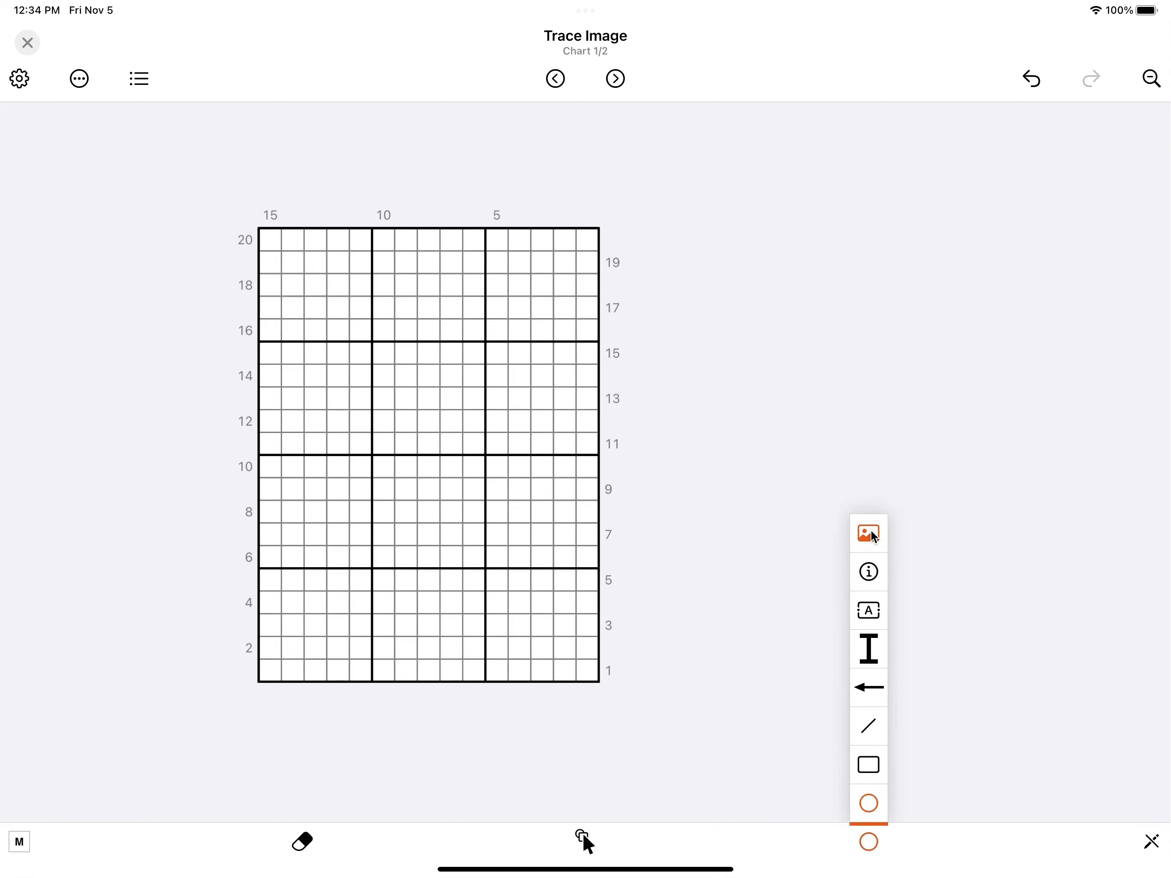
click(867, 532)
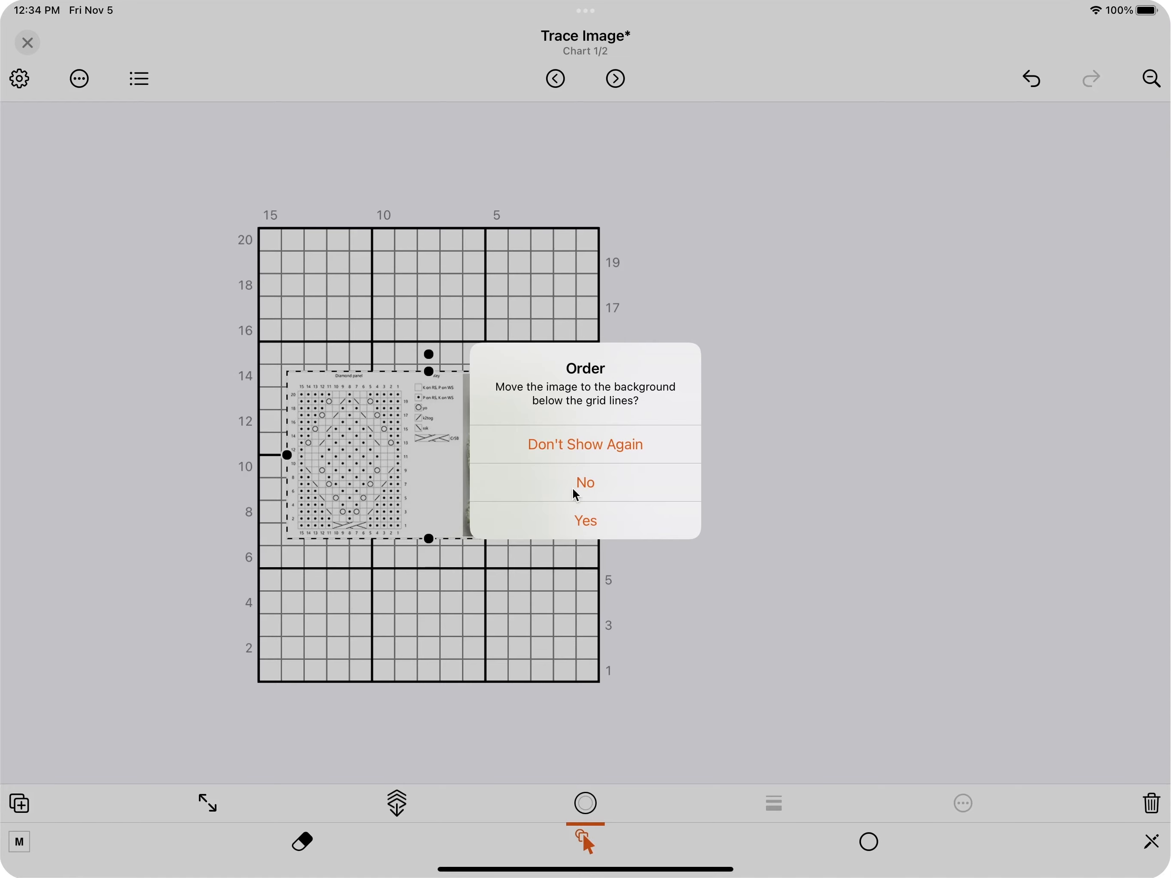
- Answer No to moving the image below the grid lines, keeping it above them
click(585, 520)
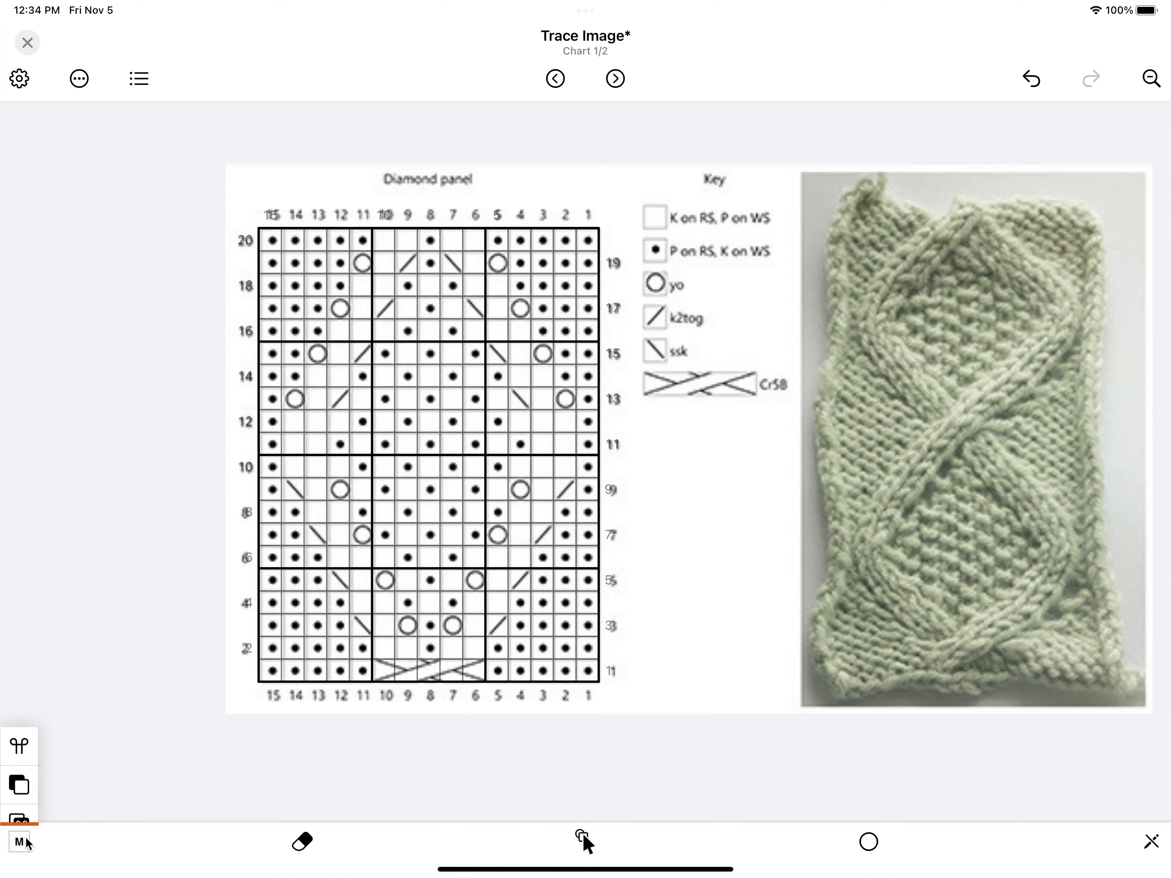
- Select the red dot symbol and trace purl dots down column 15 over the picture
click(19, 803)
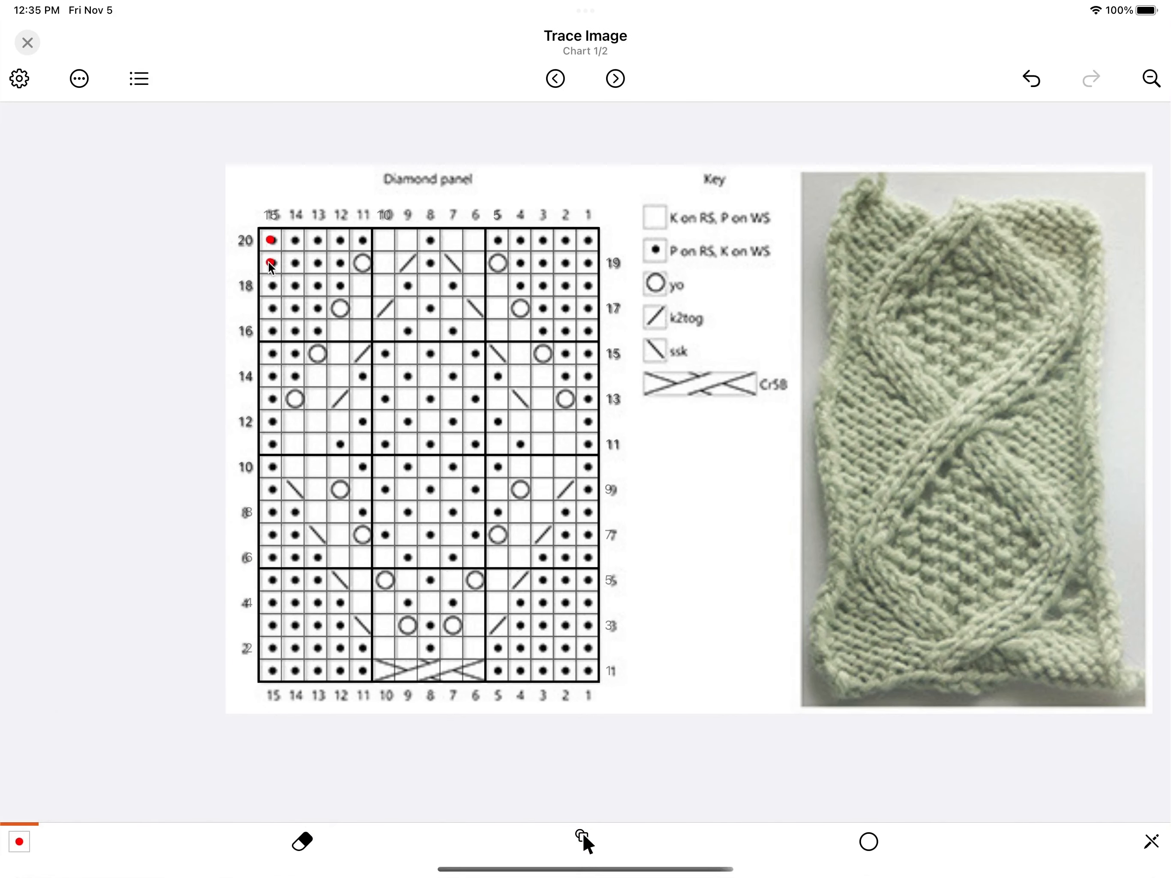
drag(270, 263, 270, 671)
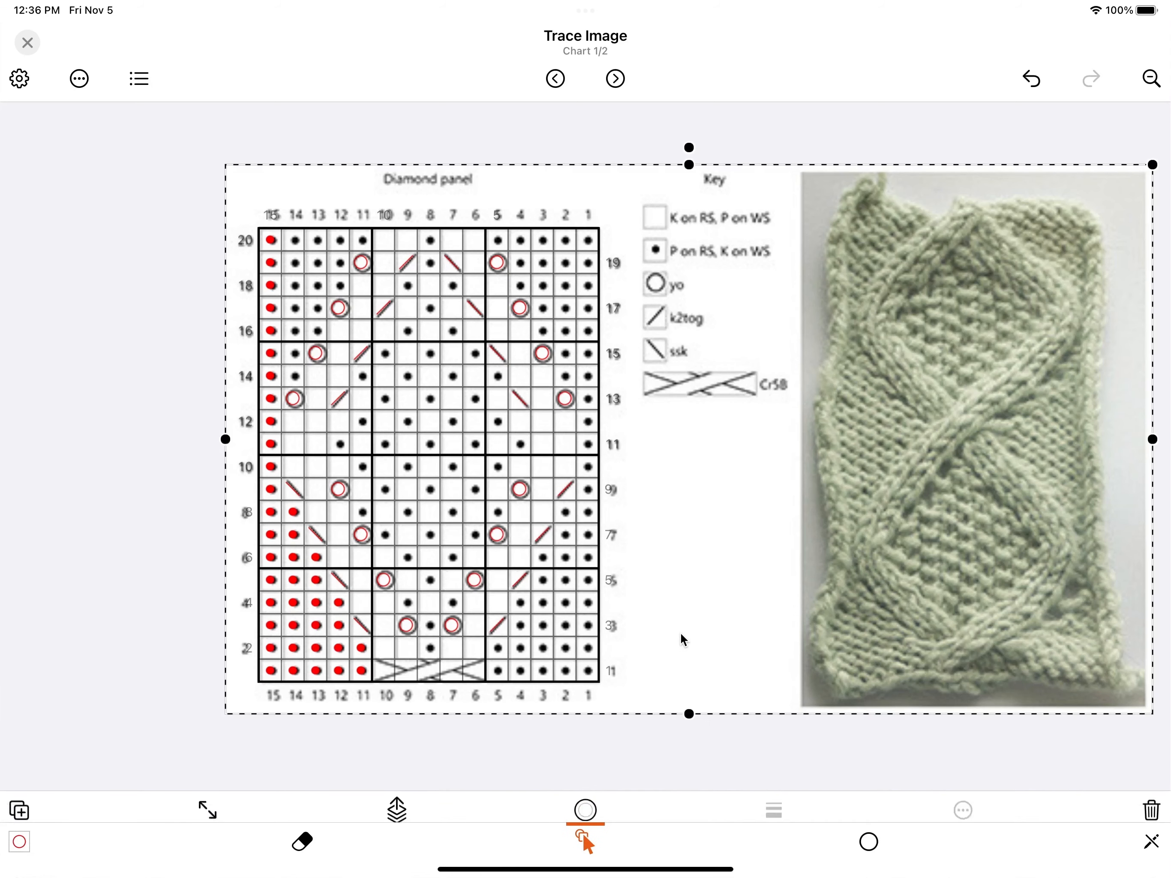
- Change the picture's colour, finish the red tracing, and bring up options for the red dot symbol
click(584, 803)
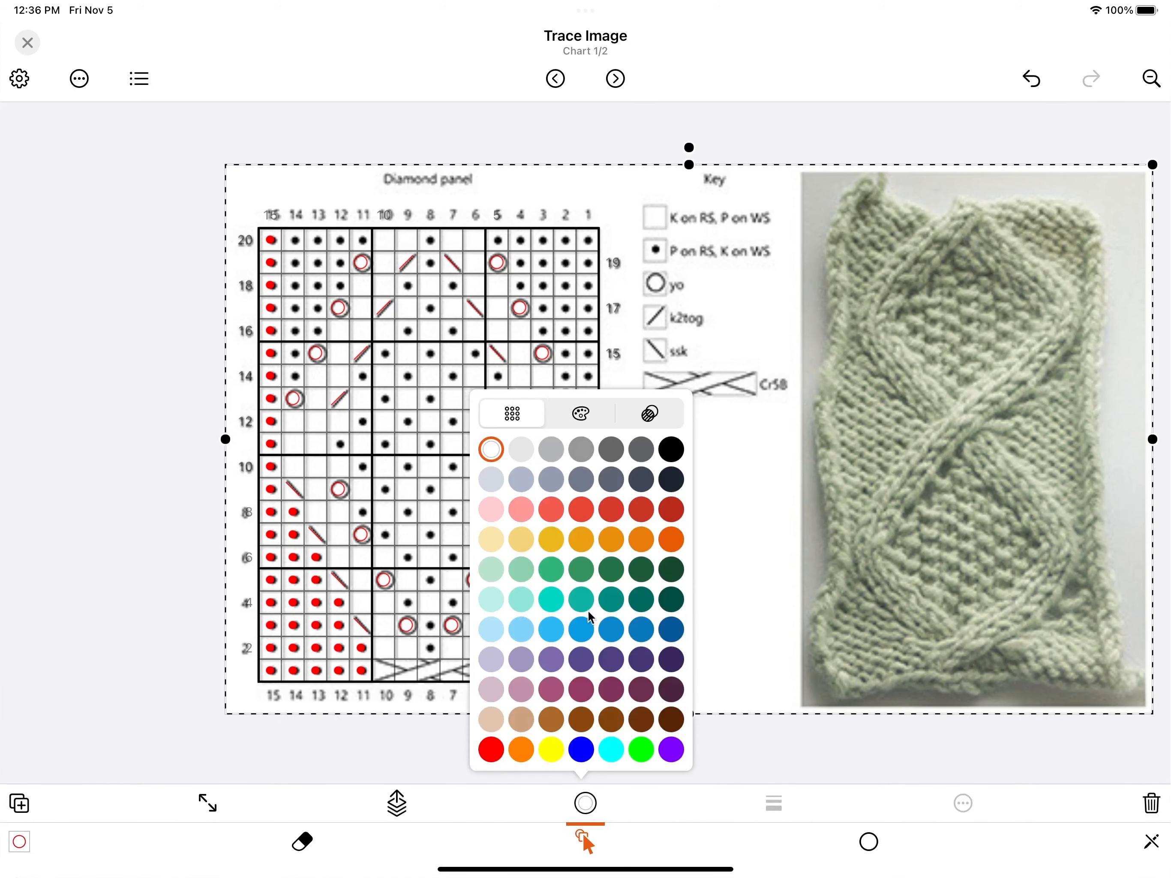
click(648, 413)
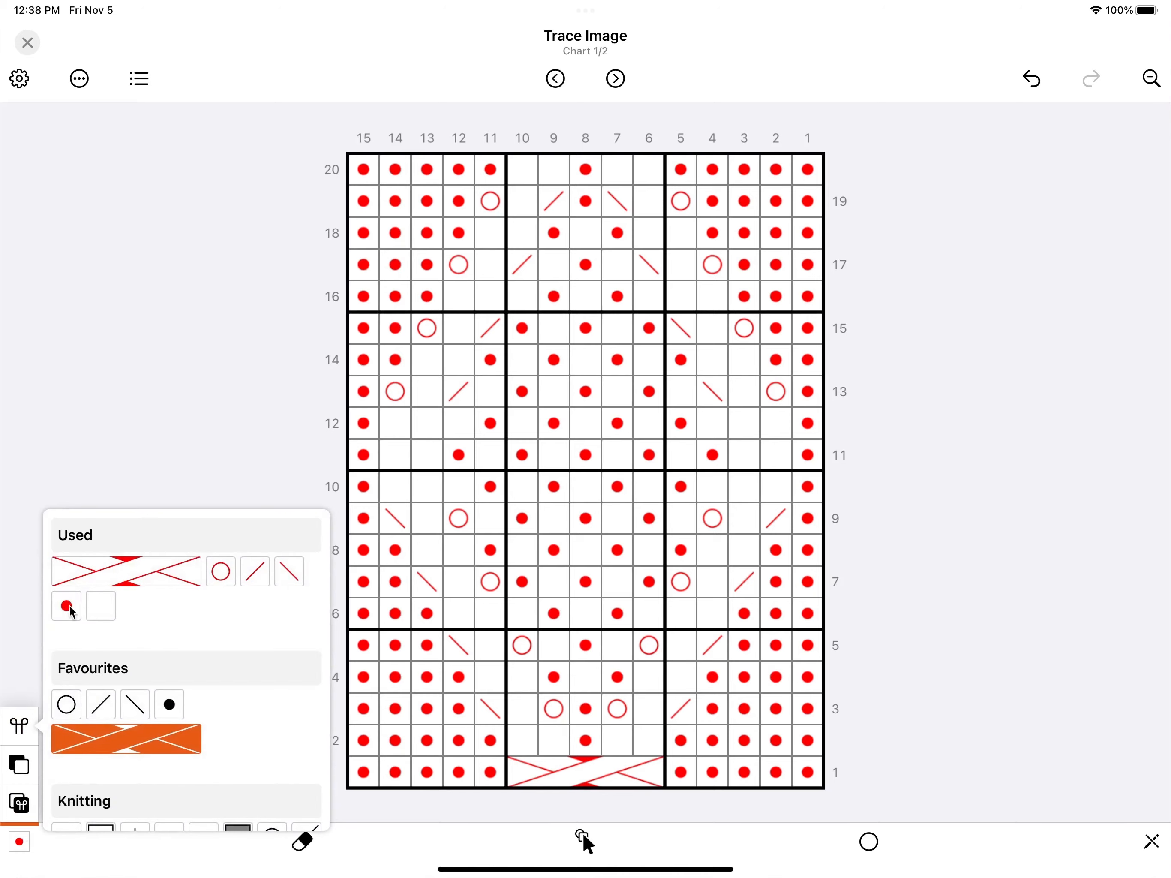
click(67, 605)
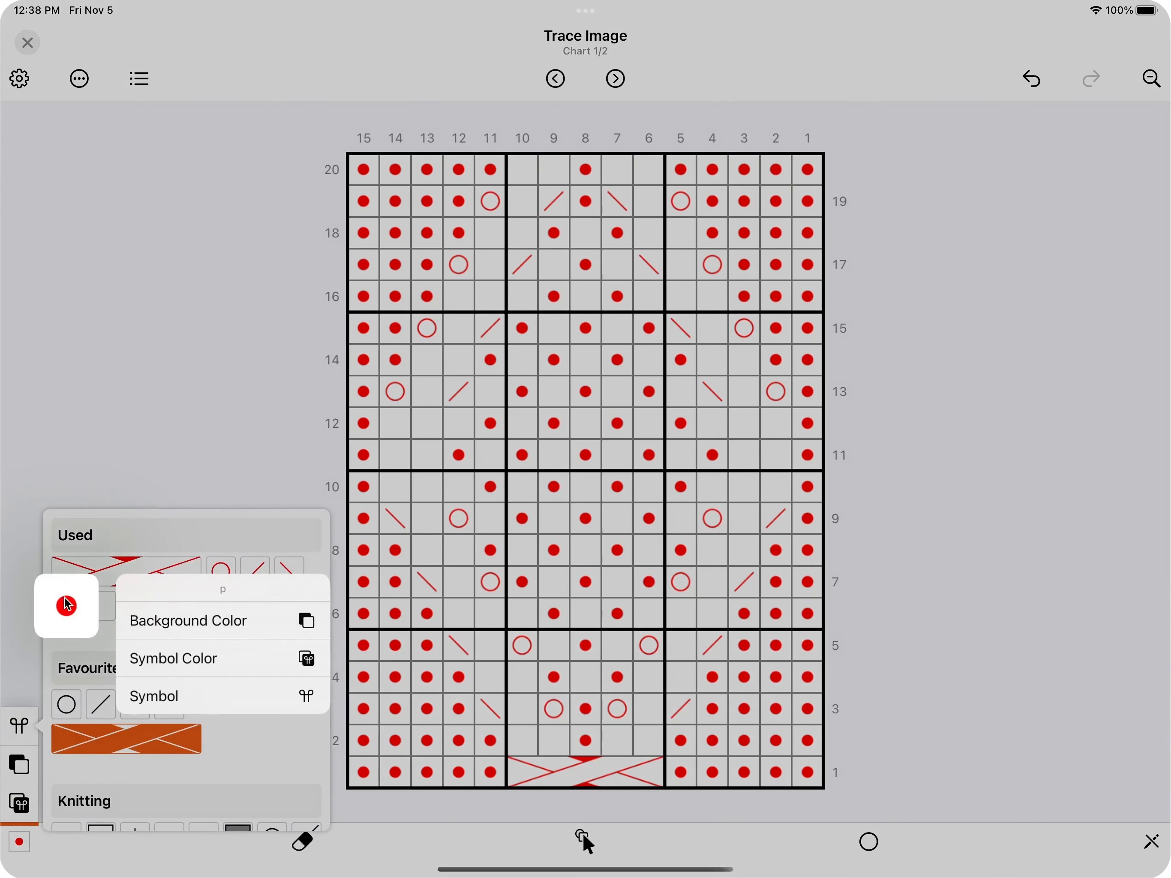